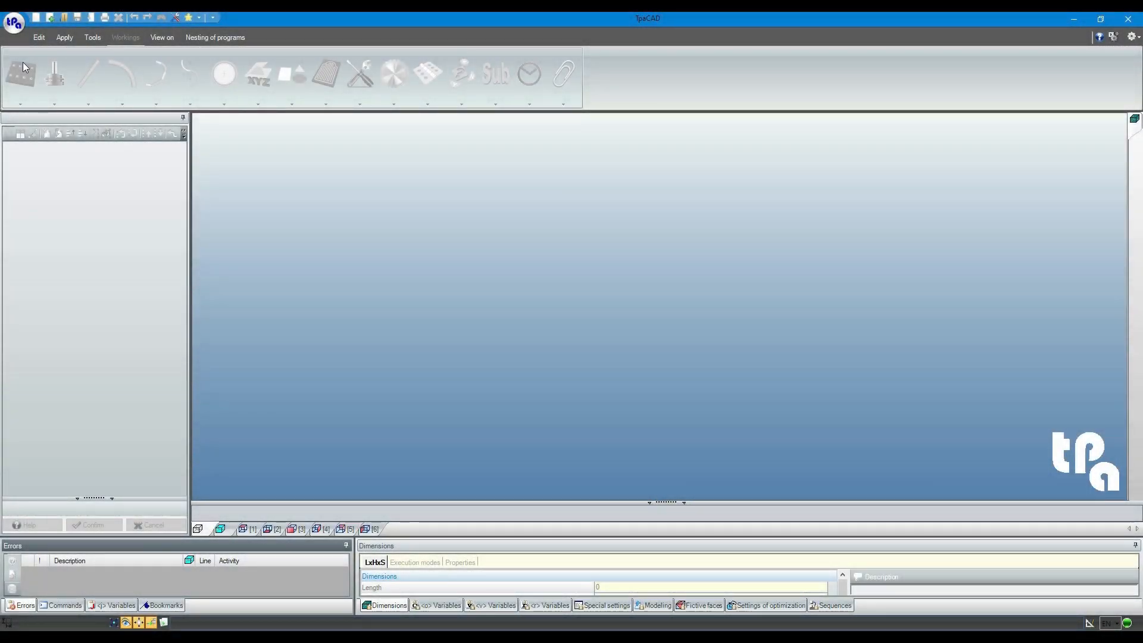
# Create a new program for the 800 mm panel and show its top face in 2D View
pyautogui.click(51, 15)
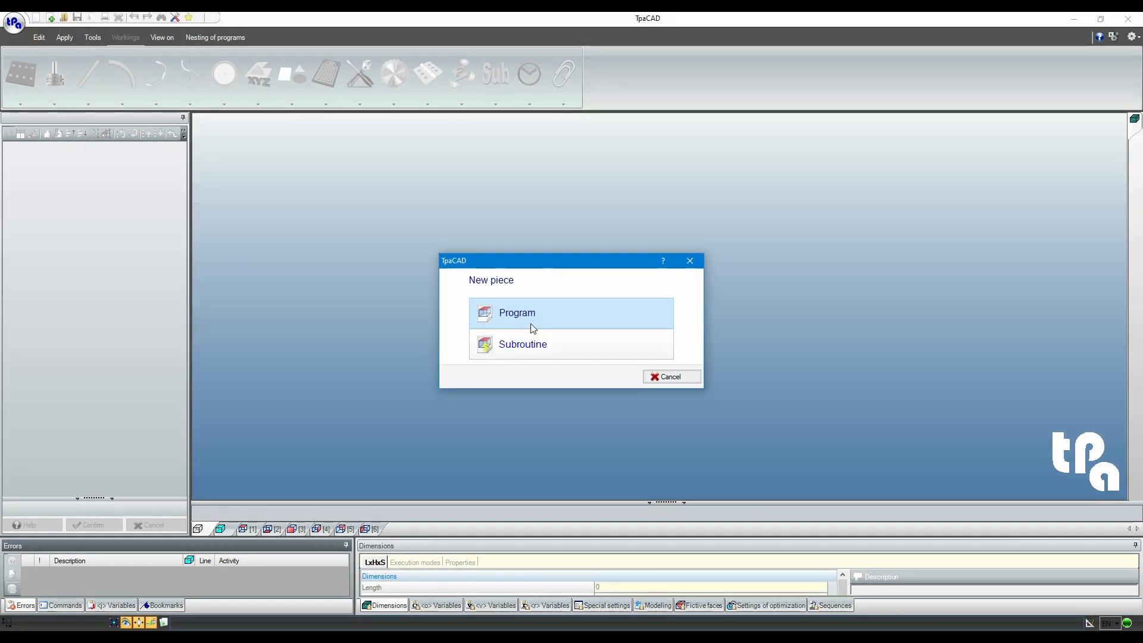
pyautogui.click(517, 313)
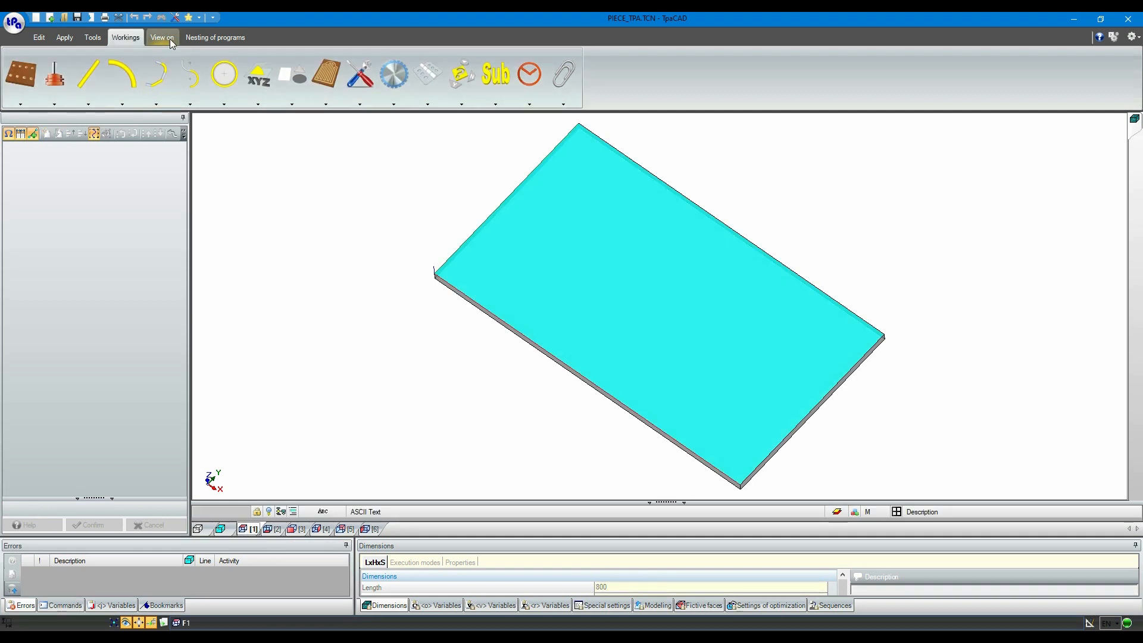
pyautogui.click(162, 38)
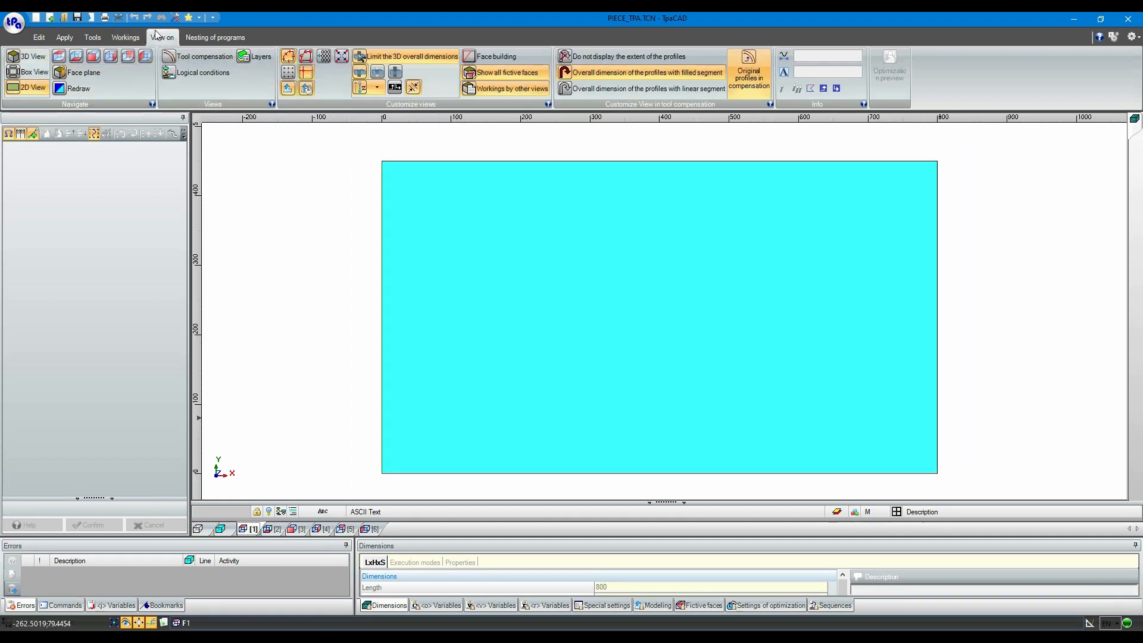
pyautogui.click(125, 37)
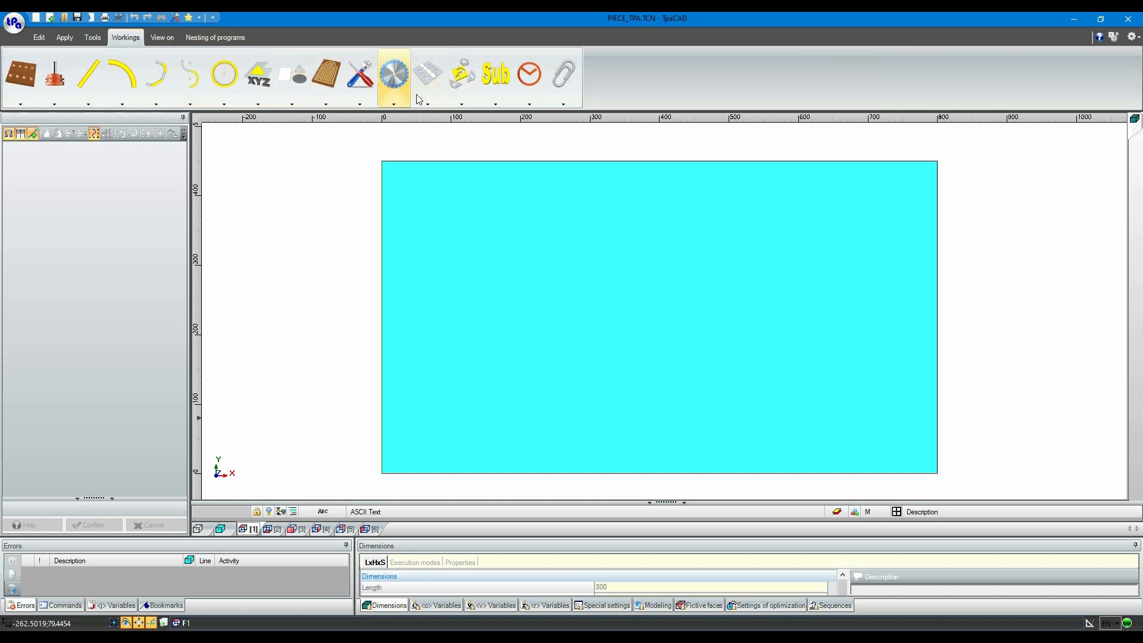
# Insert a CABINEO connector at Qy 40 and pick its tool from the tool table
pyautogui.click(424, 74)
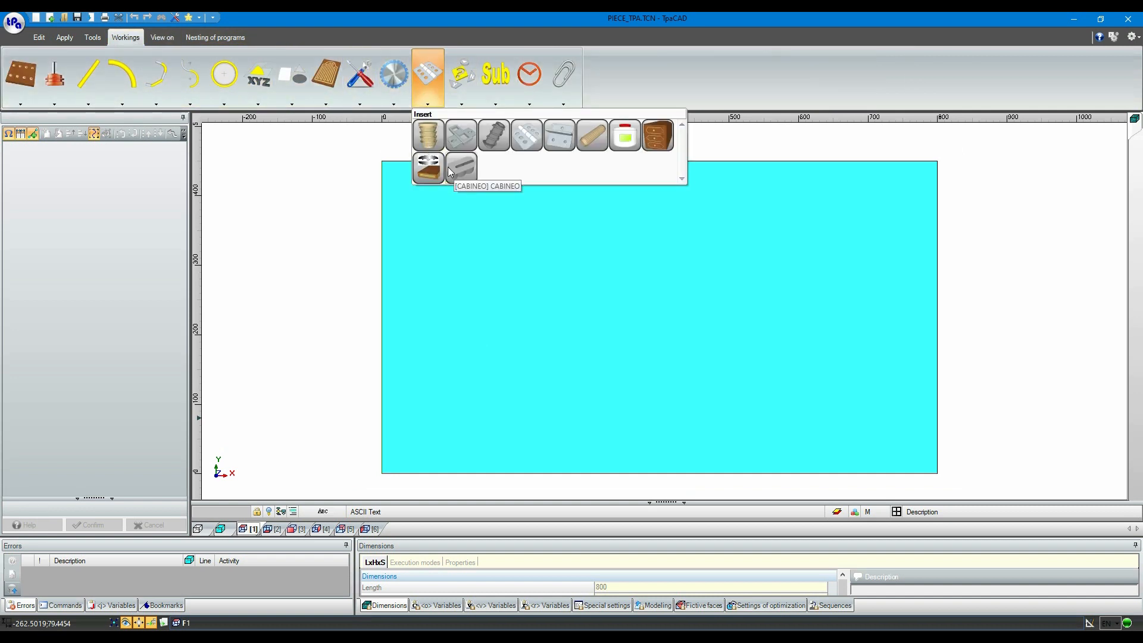
pyautogui.click(461, 165)
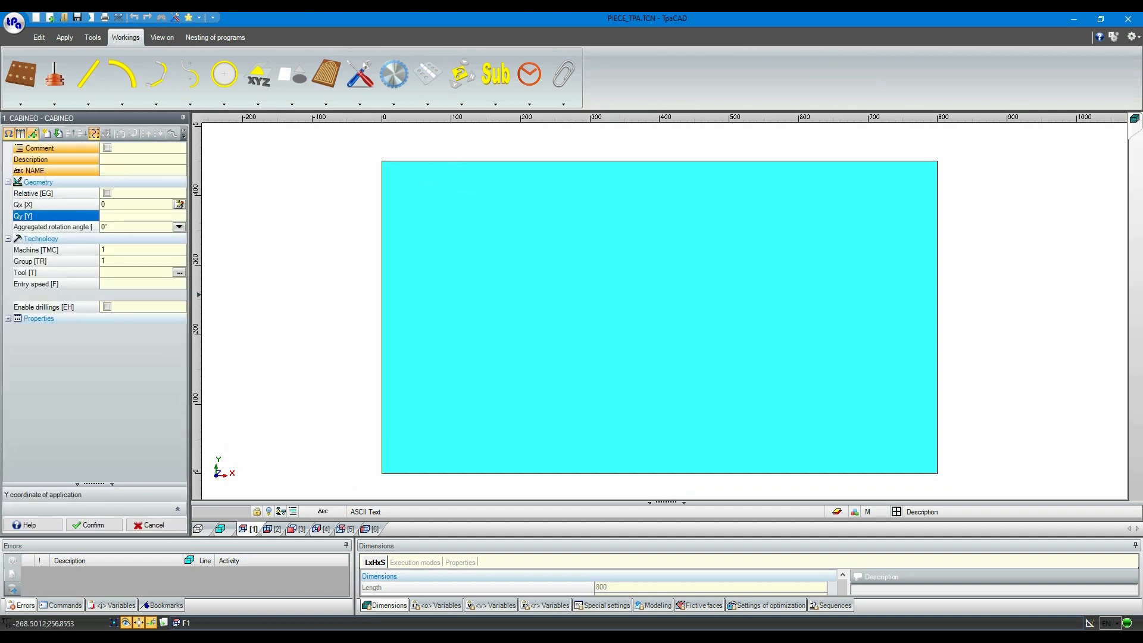
pyautogui.write('40')
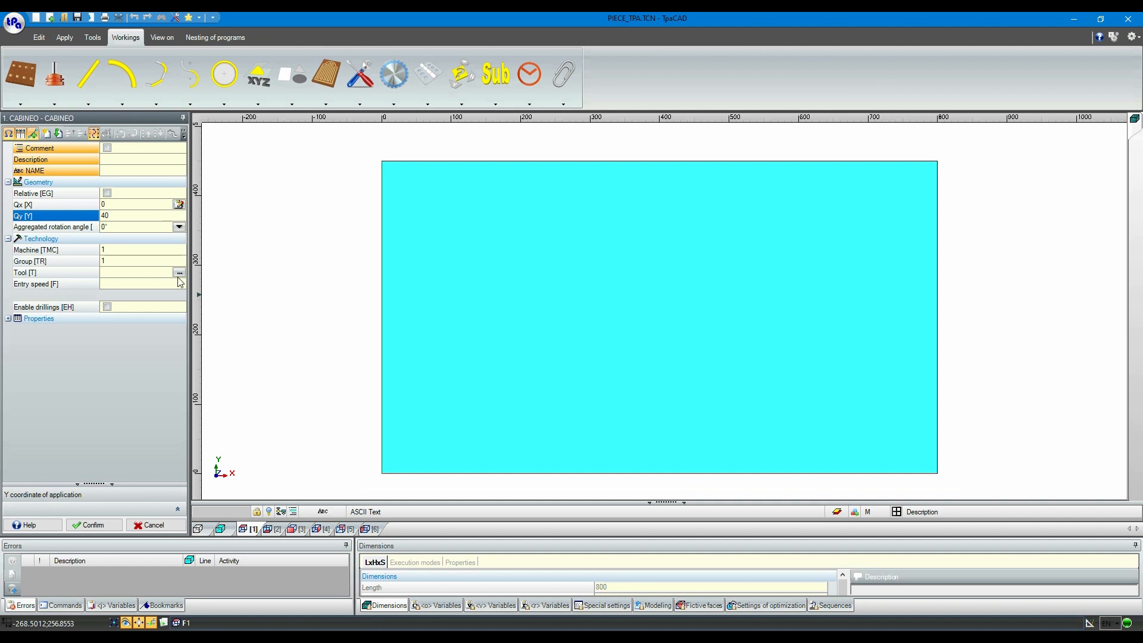
pyautogui.click(137, 272)
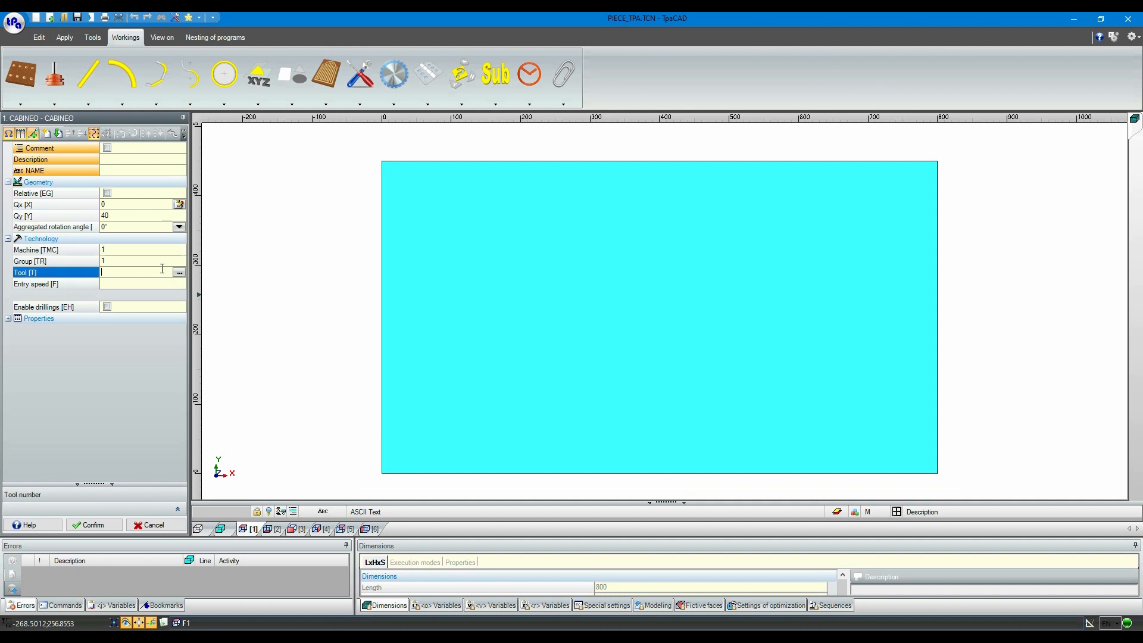
pyautogui.click(179, 273)
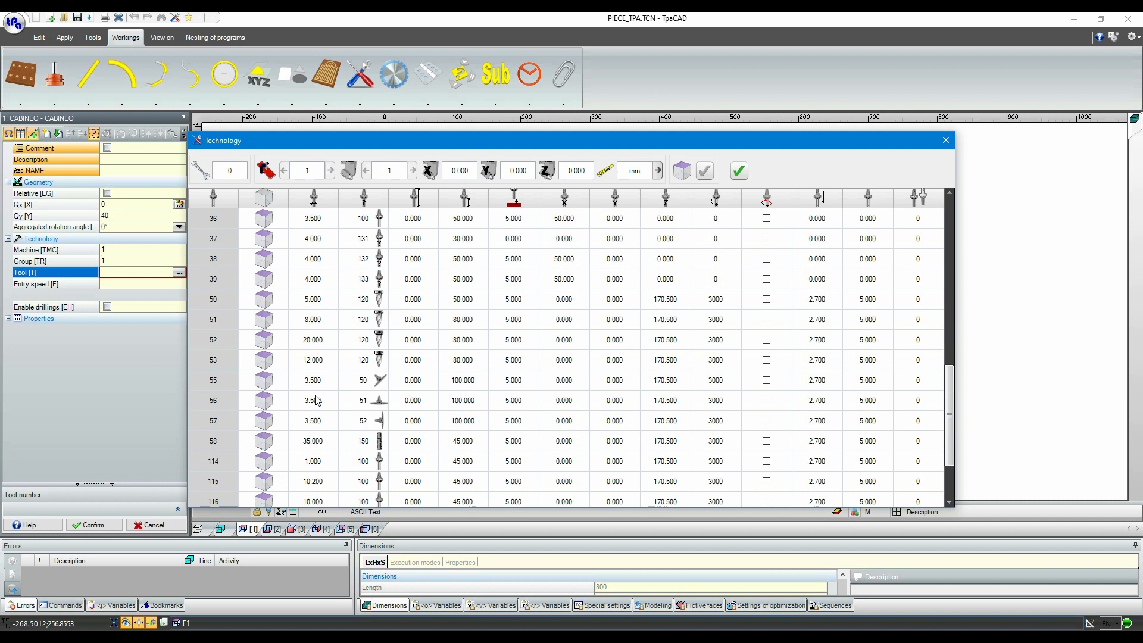
pyautogui.moveTo(276, 322)
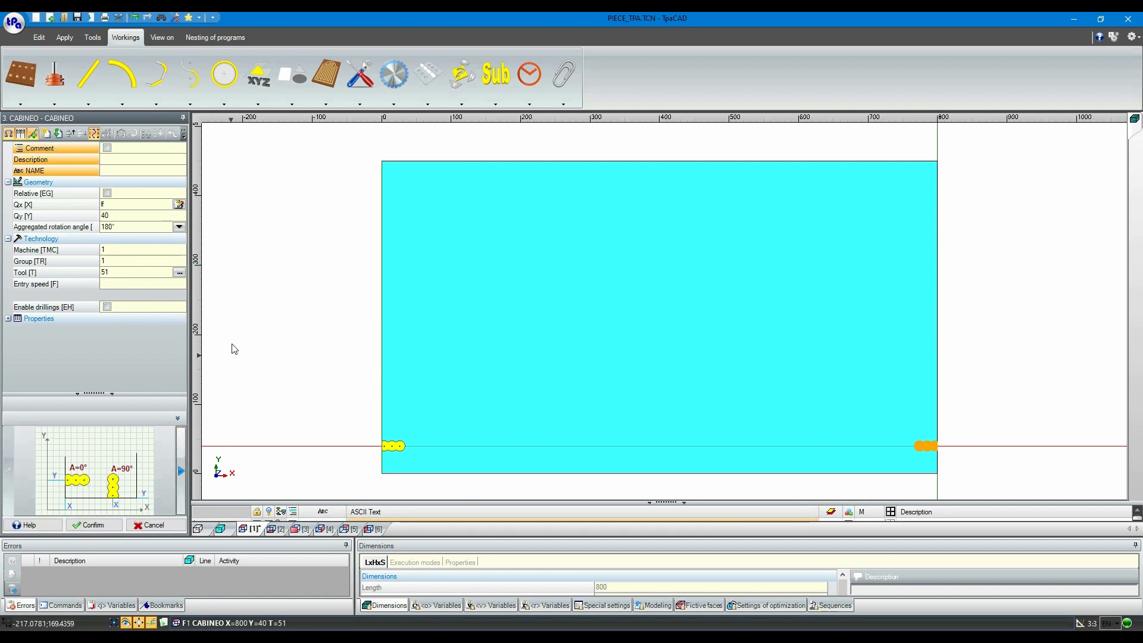
# Add the top-edge Cabineo connectors at Qy hf-40 and start a Lamello groove
pyautogui.click(136, 216)
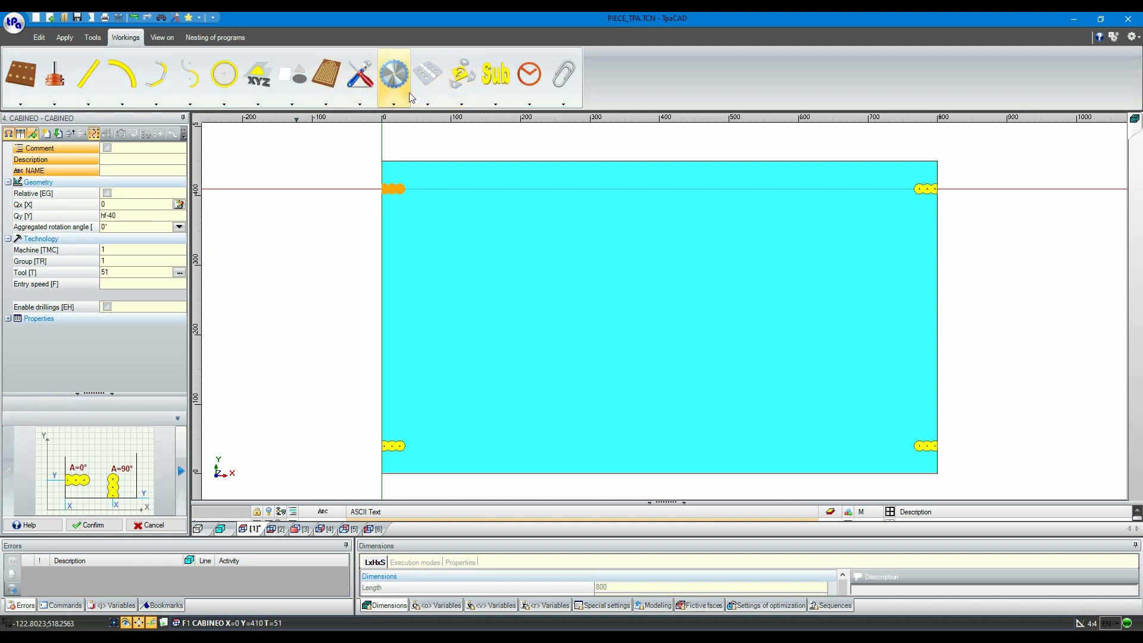
pyautogui.click(394, 73)
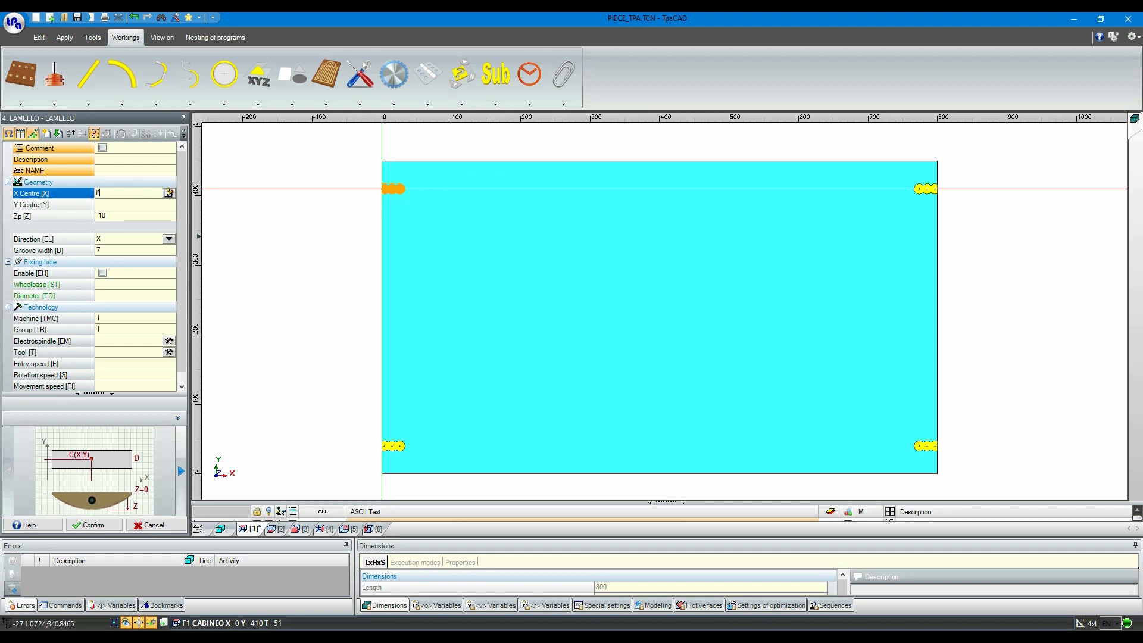
# Centre the Lamello groove along the panel (X /2, Y hf) and choose its tool
pyautogui.write('/2')
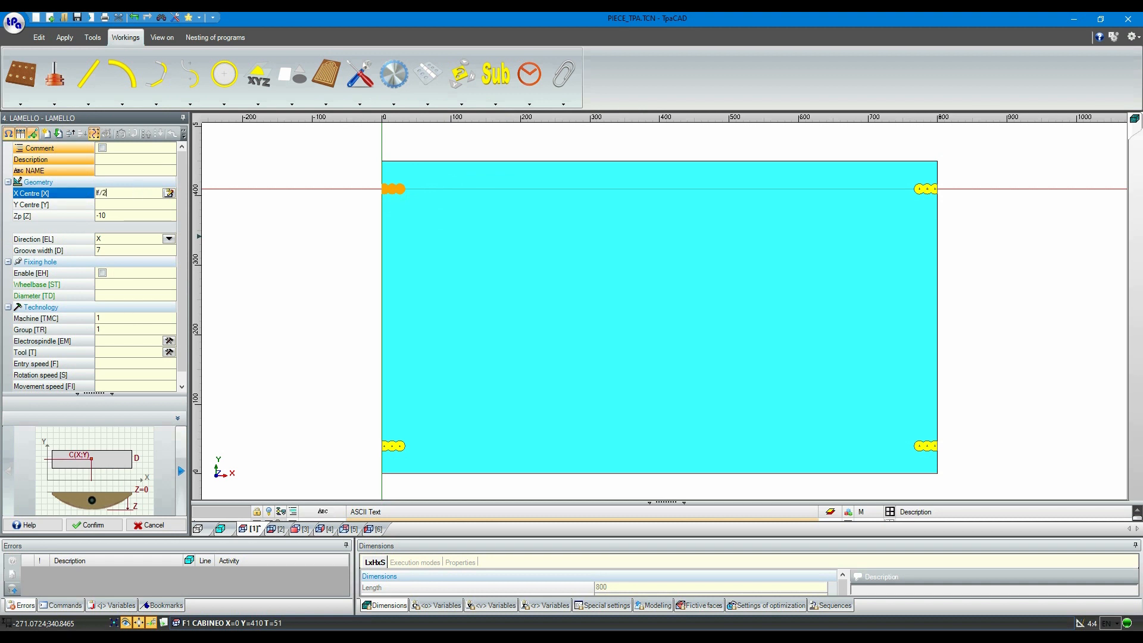
pyautogui.click(131, 204)
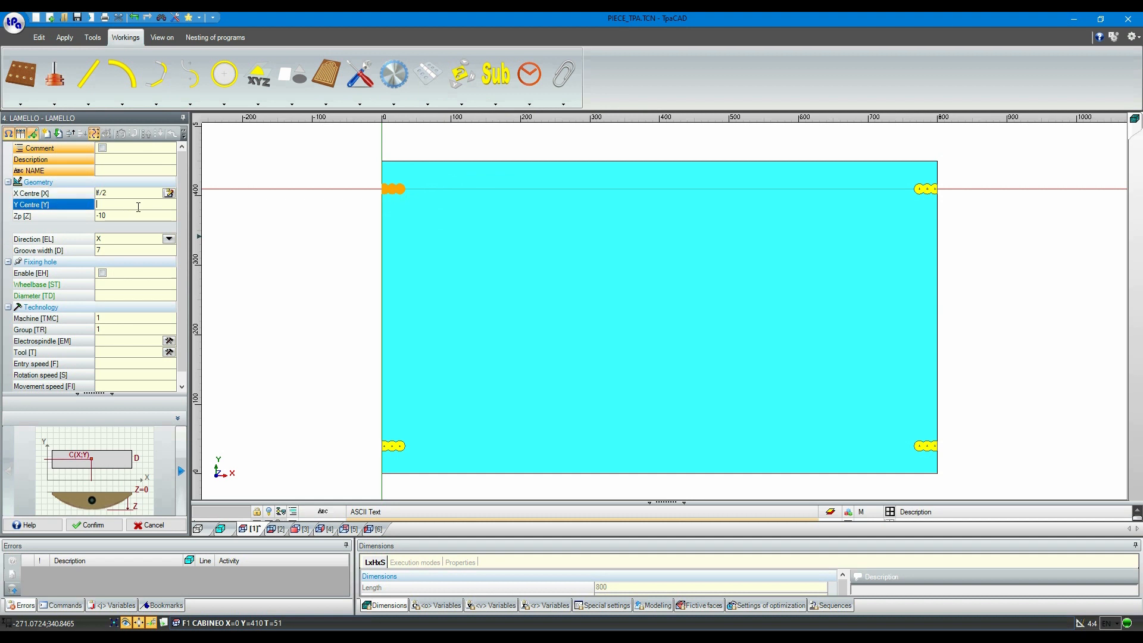
pyautogui.write('hf-9')
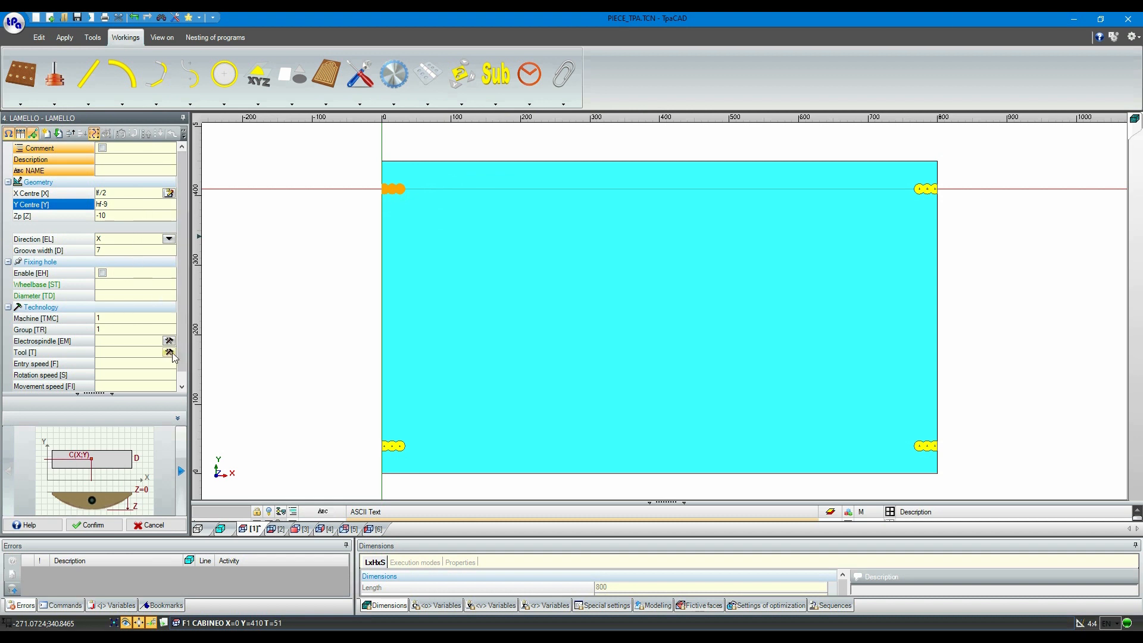
pyautogui.click(170, 353)
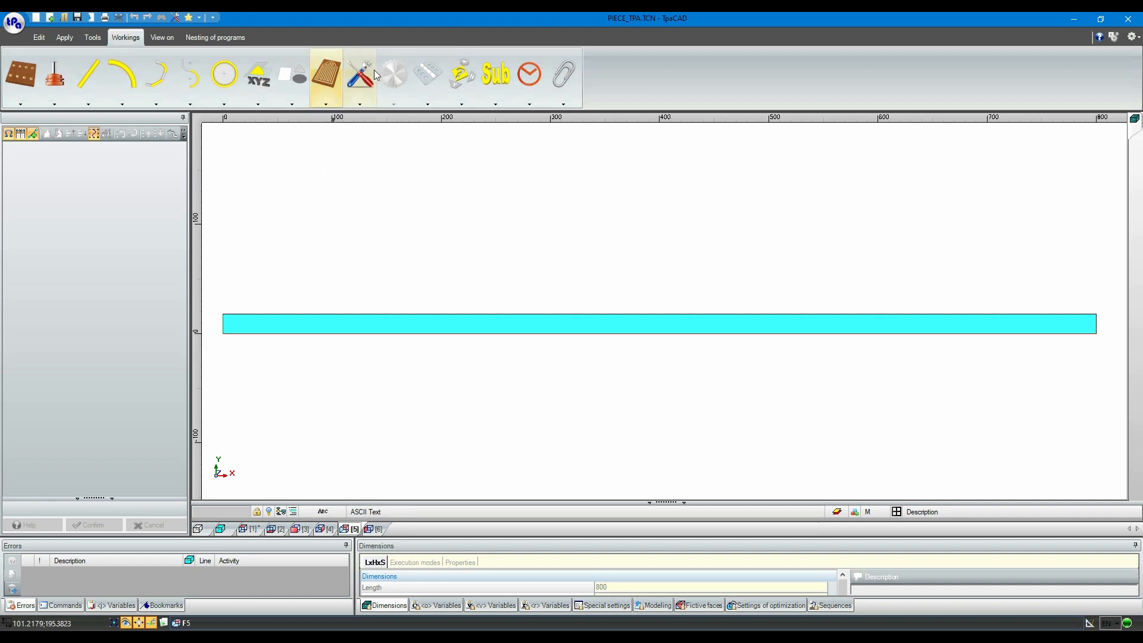
# Insert a face-5 Lamello groove at X 120 with an enabled fixing hole and tool 37
pyautogui.click(427, 74)
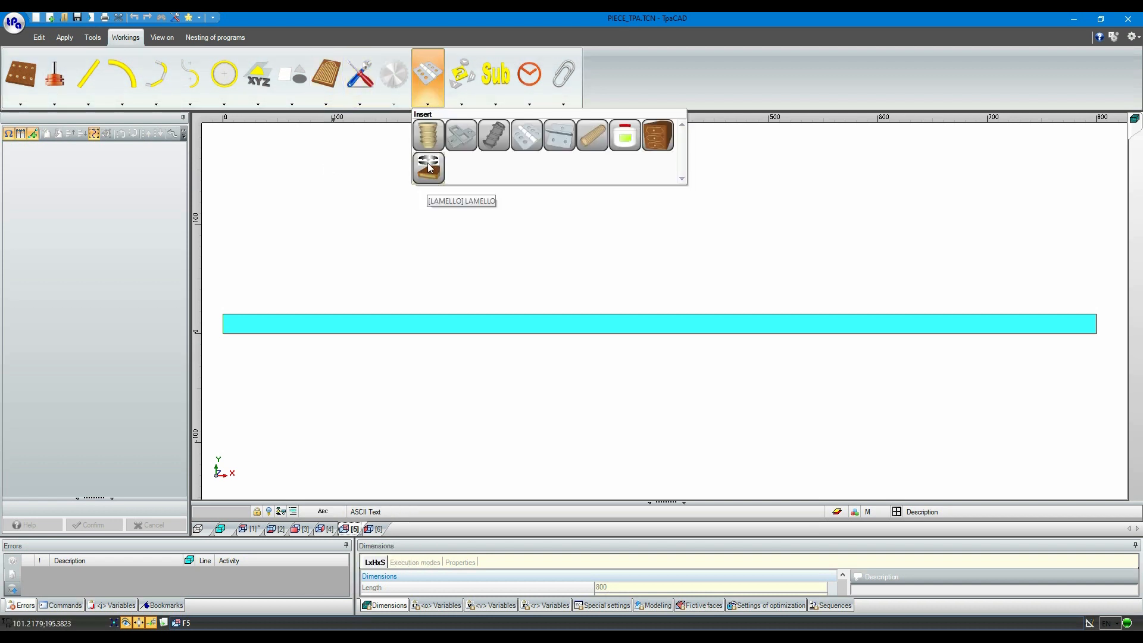
pyautogui.click(428, 168)
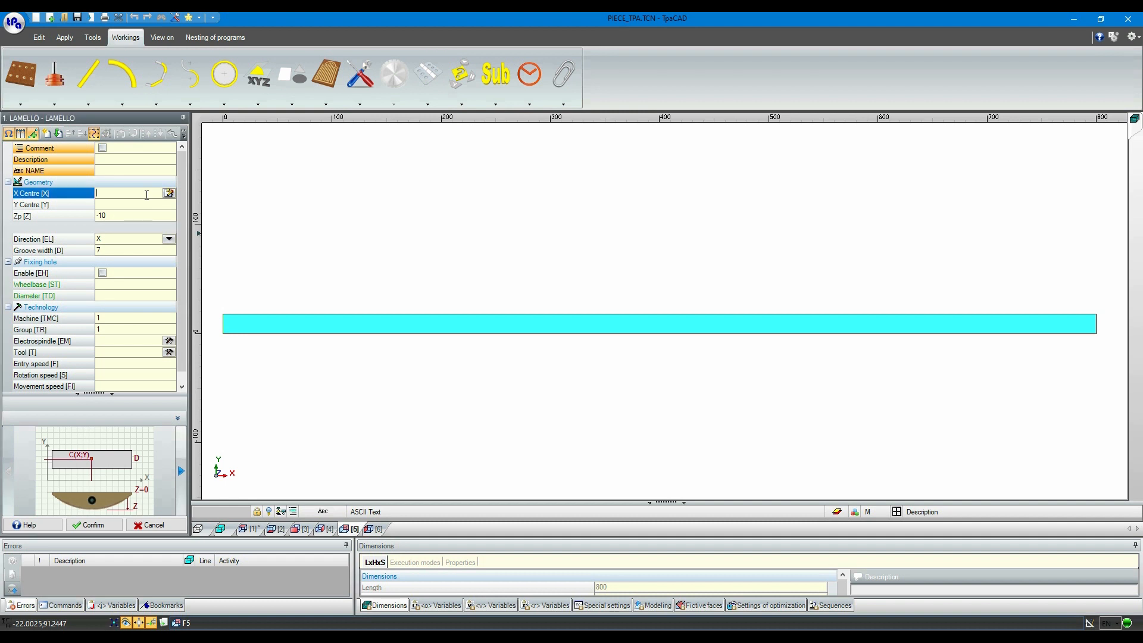
pyautogui.write('1')
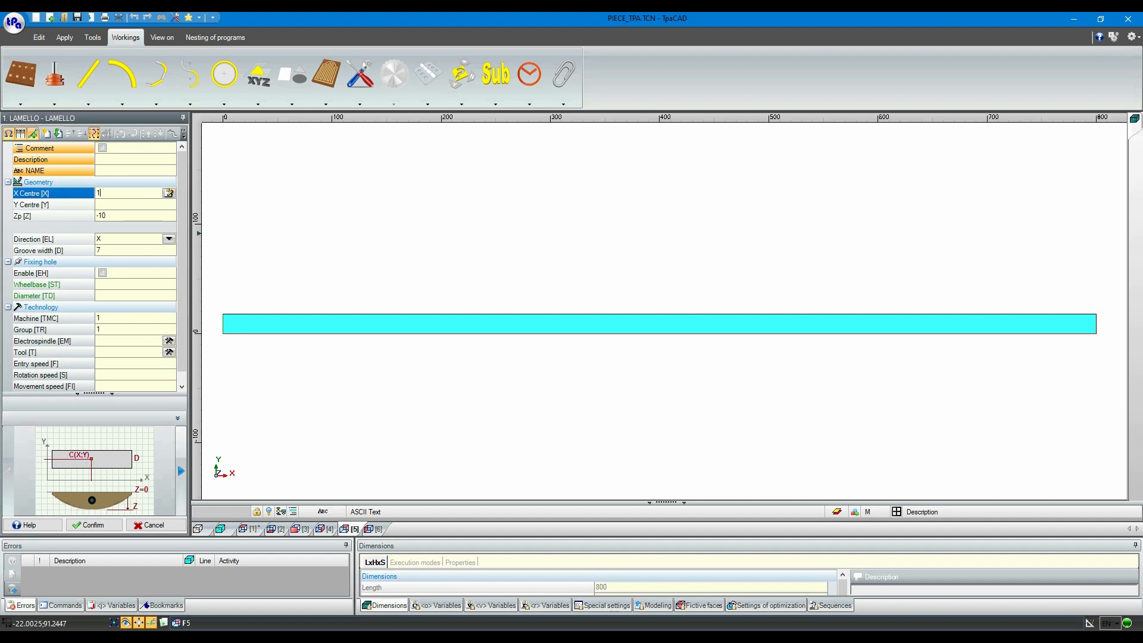
pyautogui.write('20')
pyautogui.click(135, 204)
pyautogui.write('hf/2')
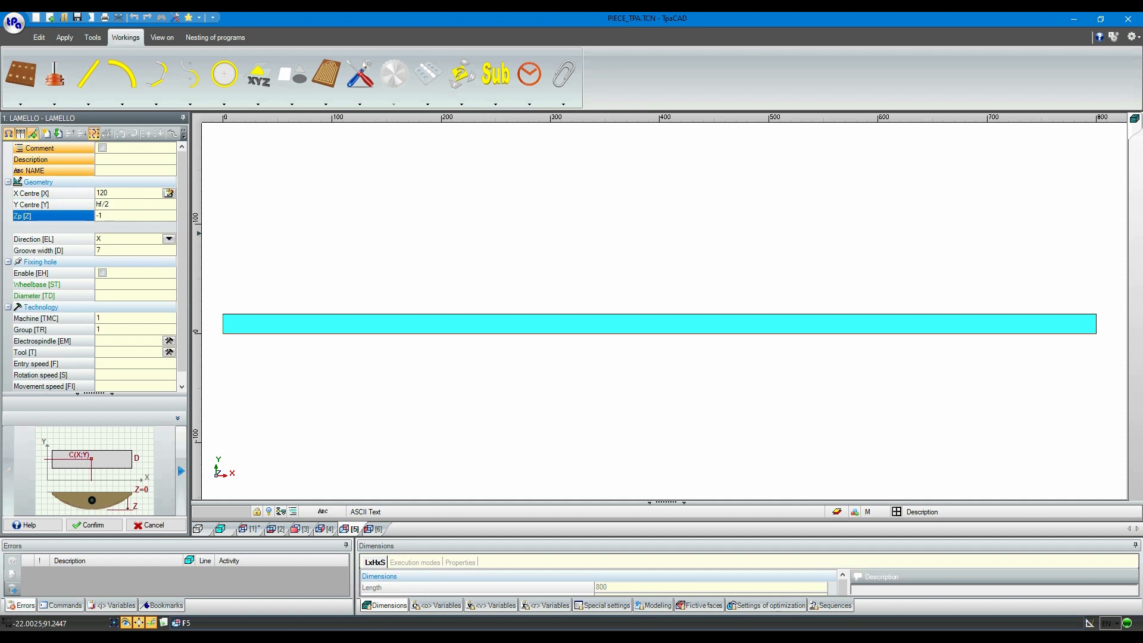
pyautogui.click(101, 273)
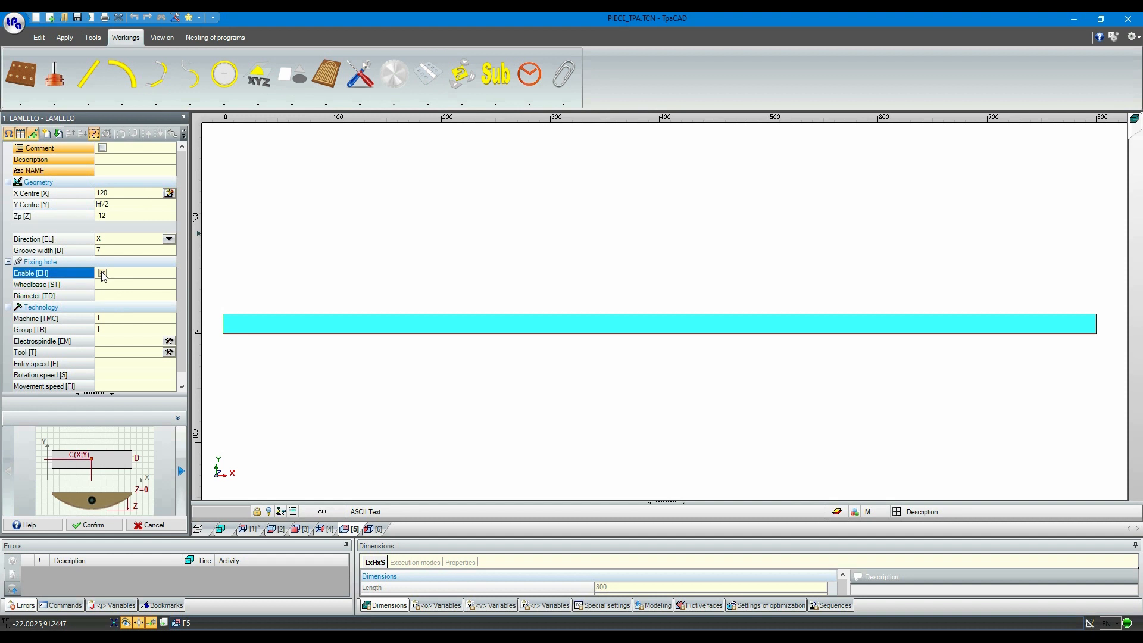
pyautogui.click(101, 272)
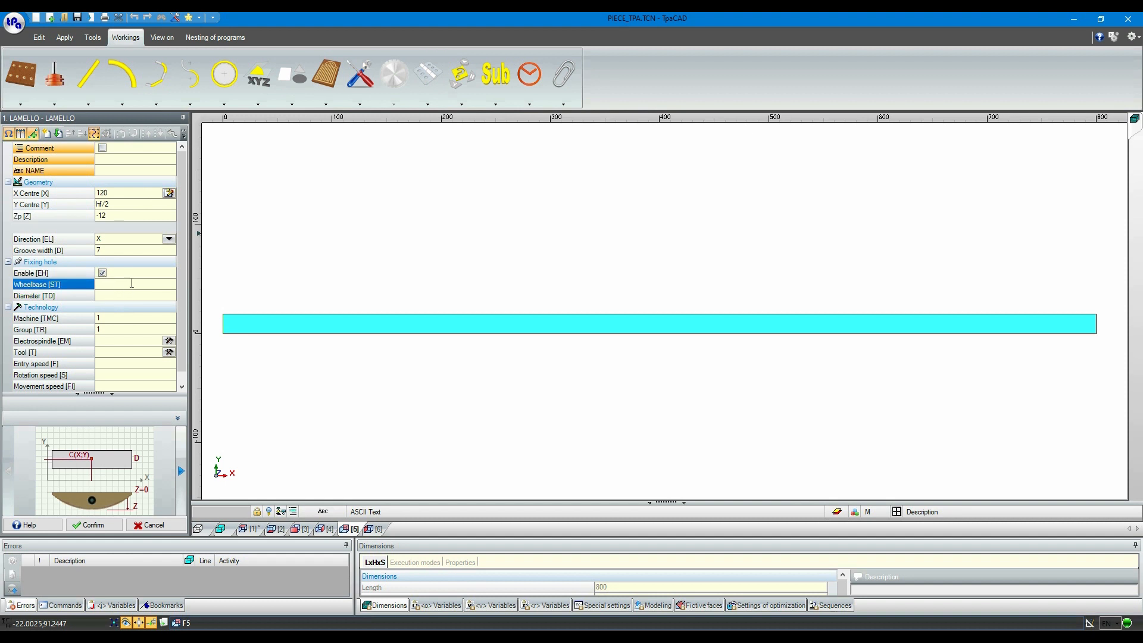
pyautogui.write('6')
pyautogui.click(135, 295)
pyautogui.write('8')
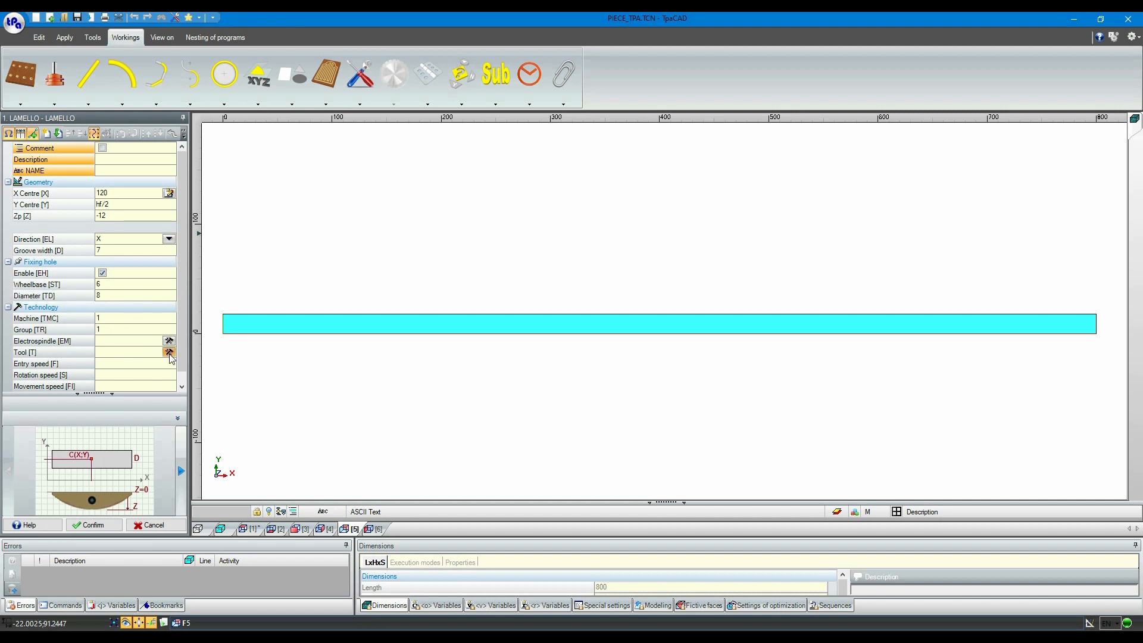
pyautogui.click(169, 352)
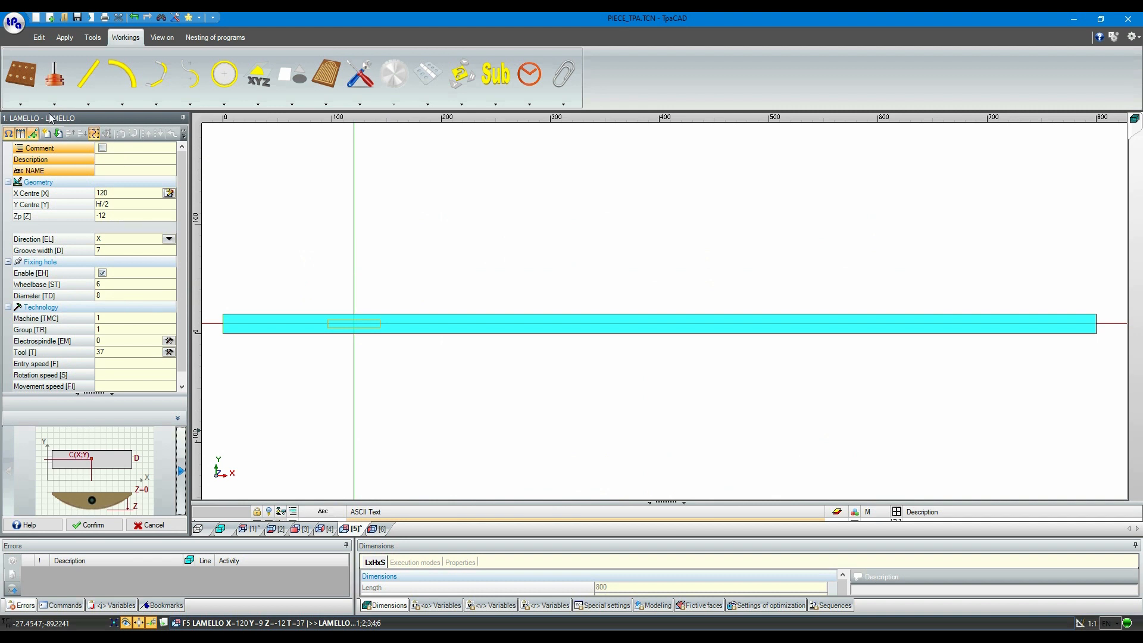
# Add a second face-5 Lamello groove at X lf-120 and view the panel in 3D
pyautogui.click(131, 193)
pyautogui.write('l-')
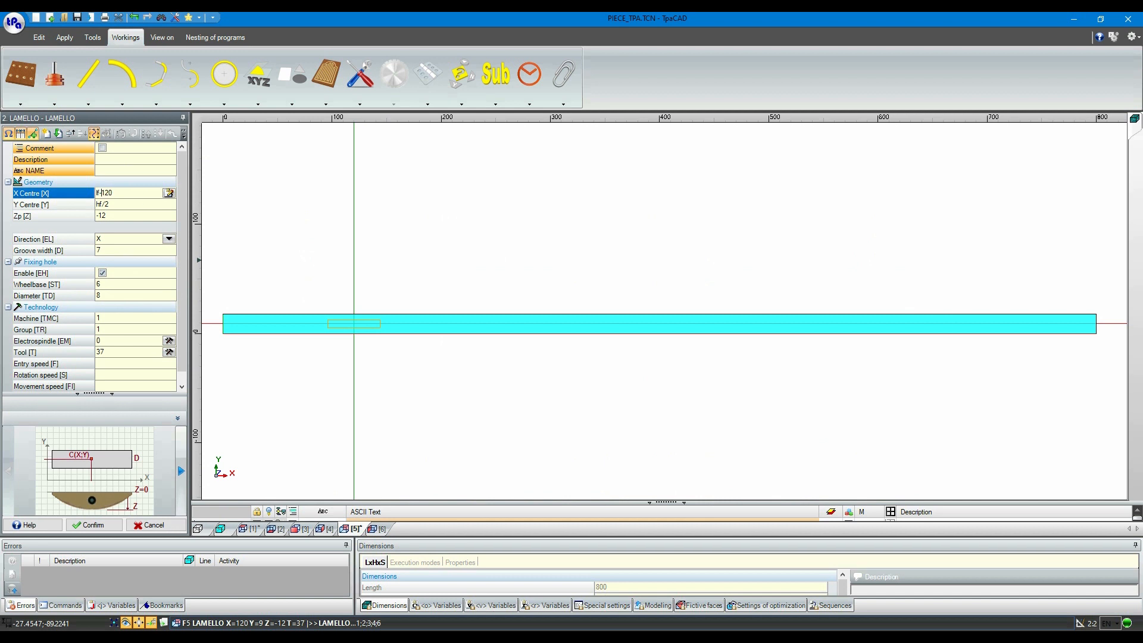
pyautogui.rightClick(375, 372)
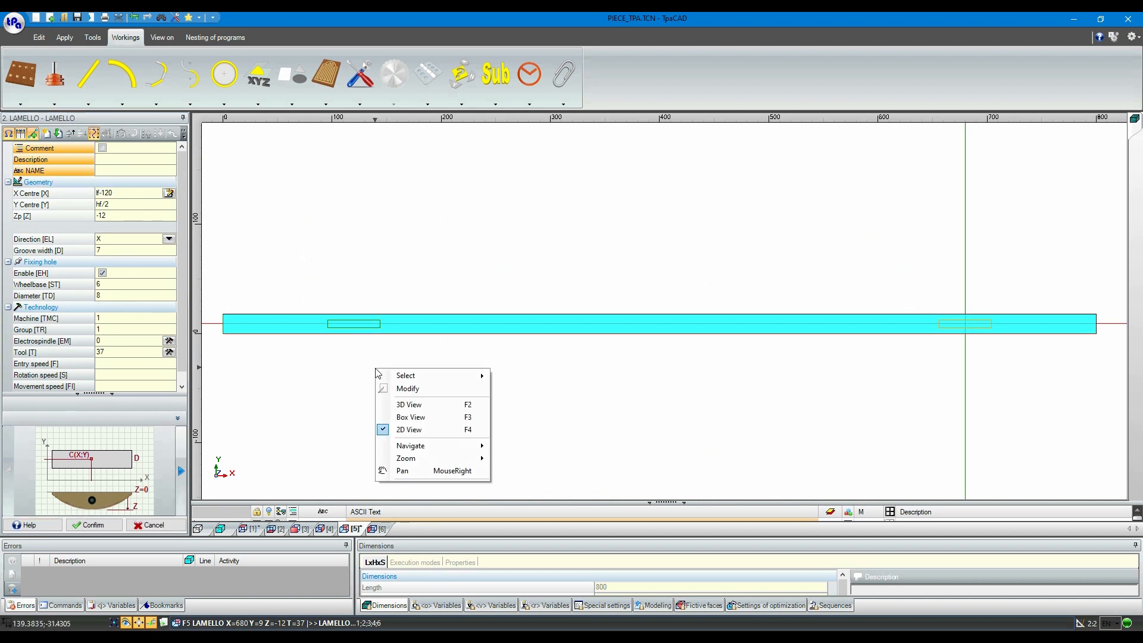
pyautogui.click(409, 405)
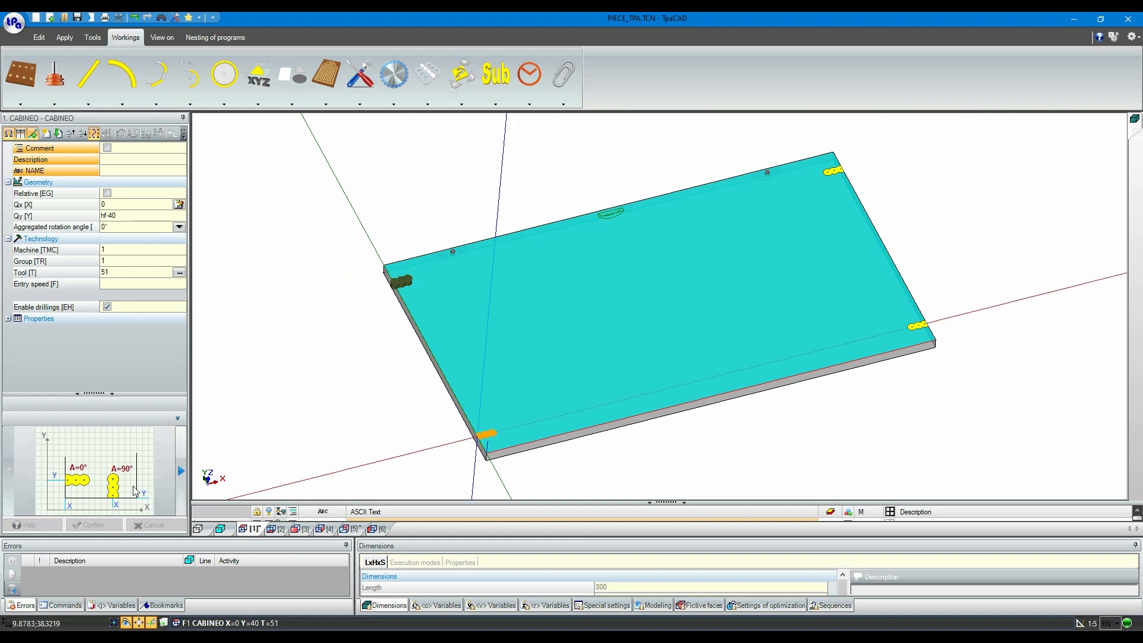
# Enter 40 for a Cabineo connector and enable drillings [EH] on another connector
pyautogui.write('40')
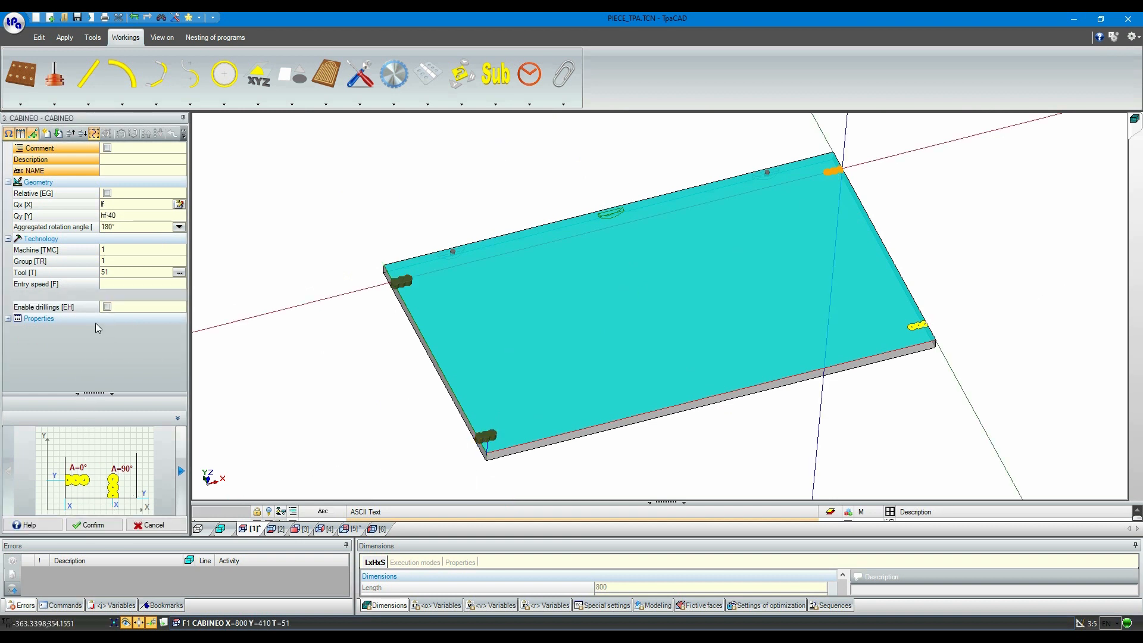
pyautogui.click(107, 307)
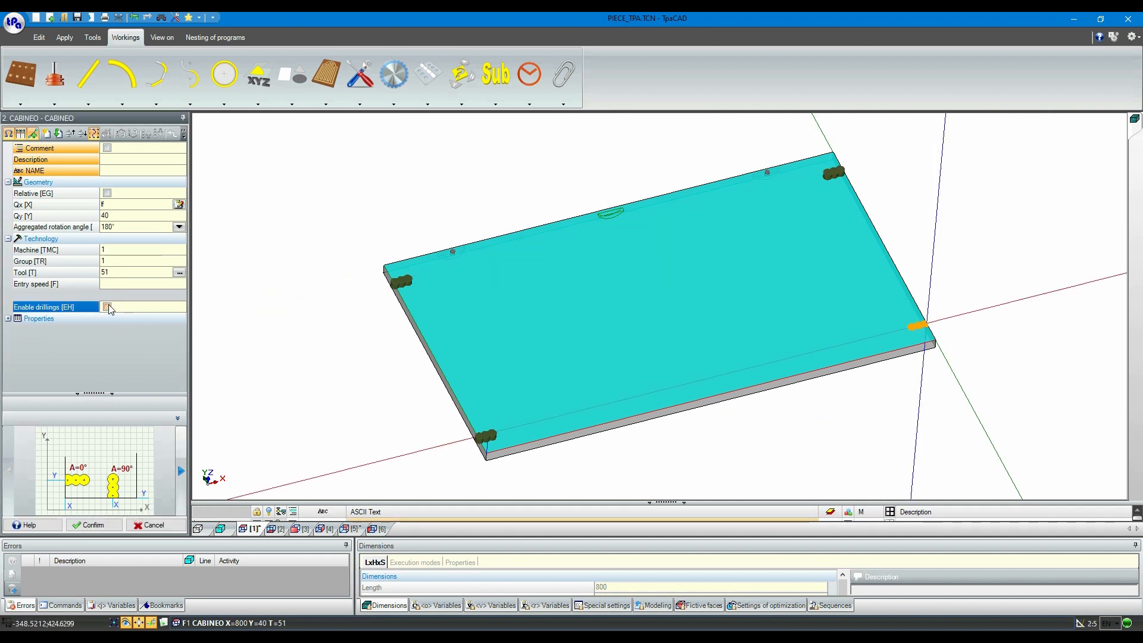
pyautogui.click(107, 307)
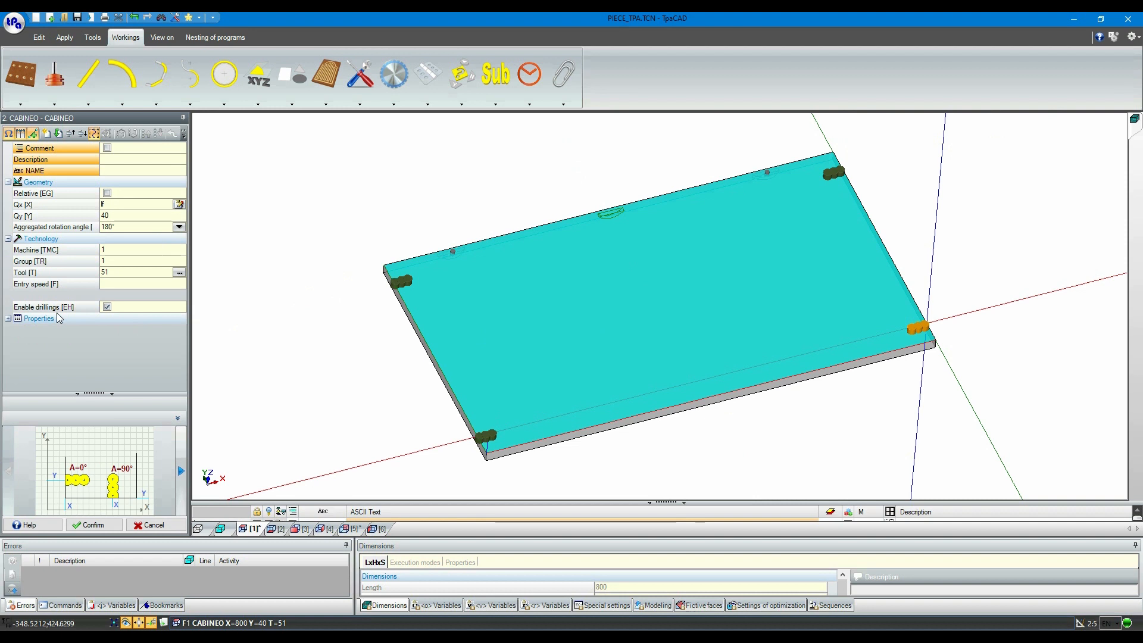